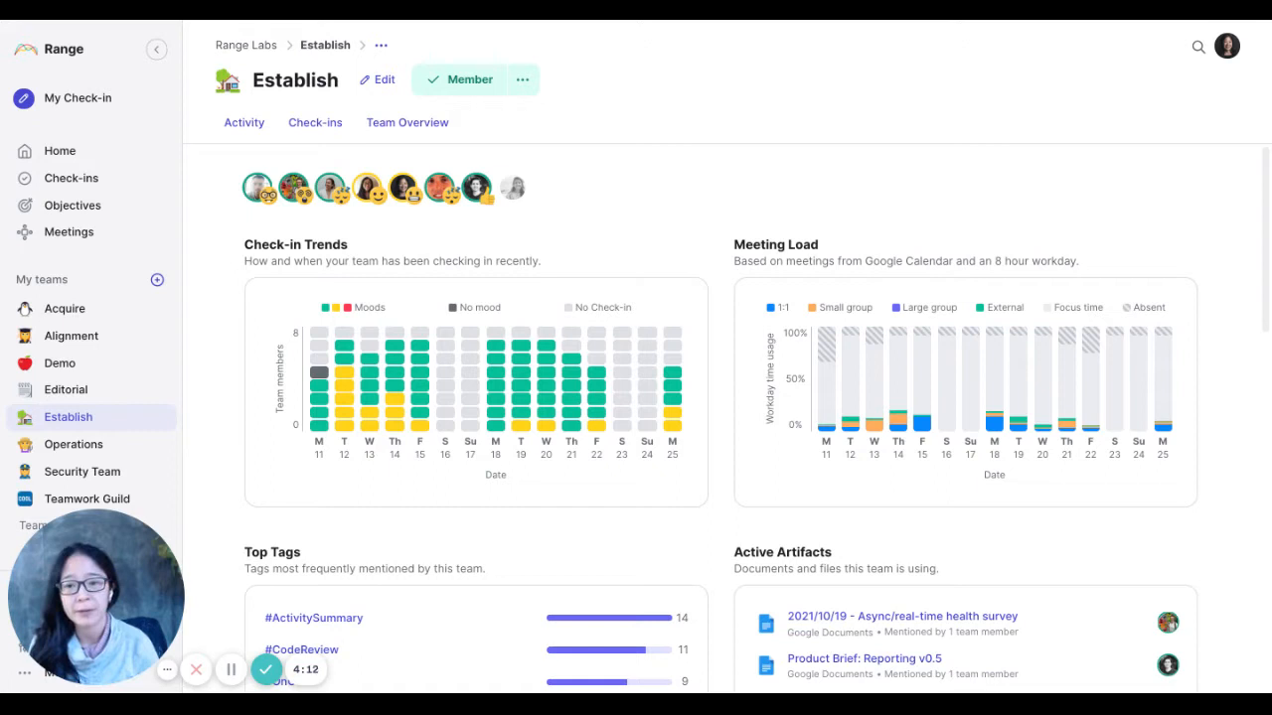
mouse_move(602, 82)
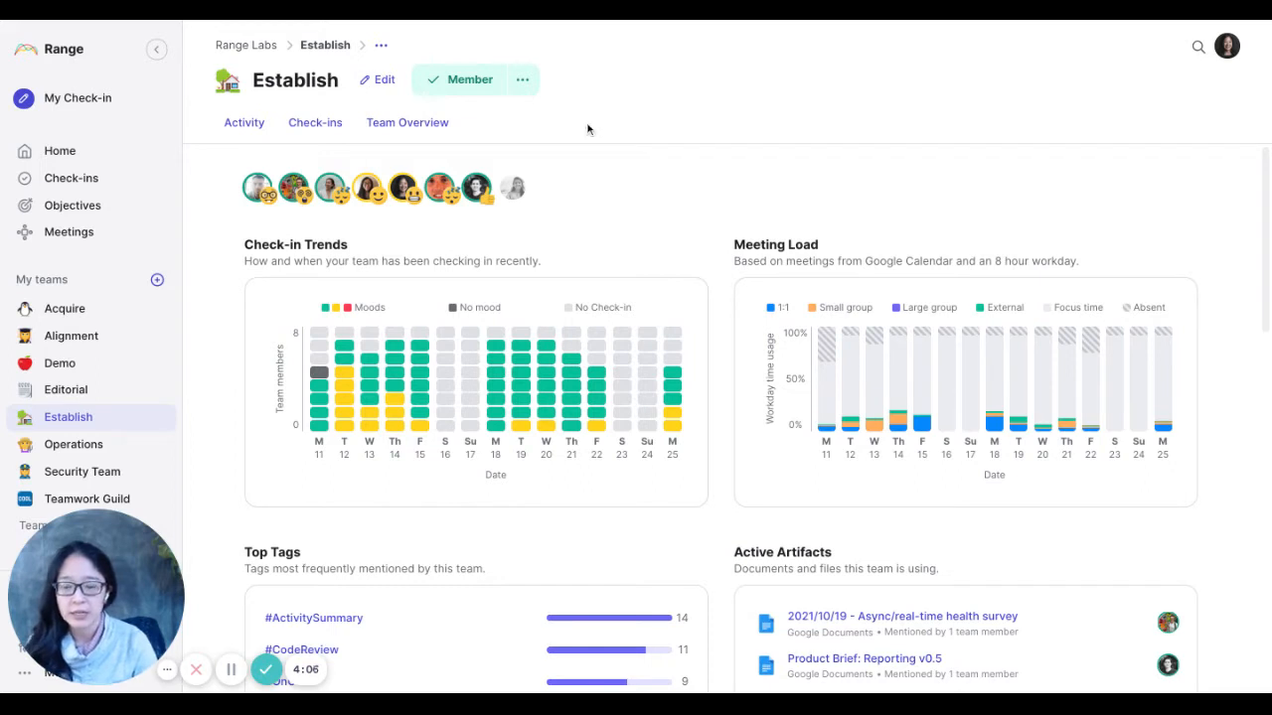
mouse_move(618, 172)
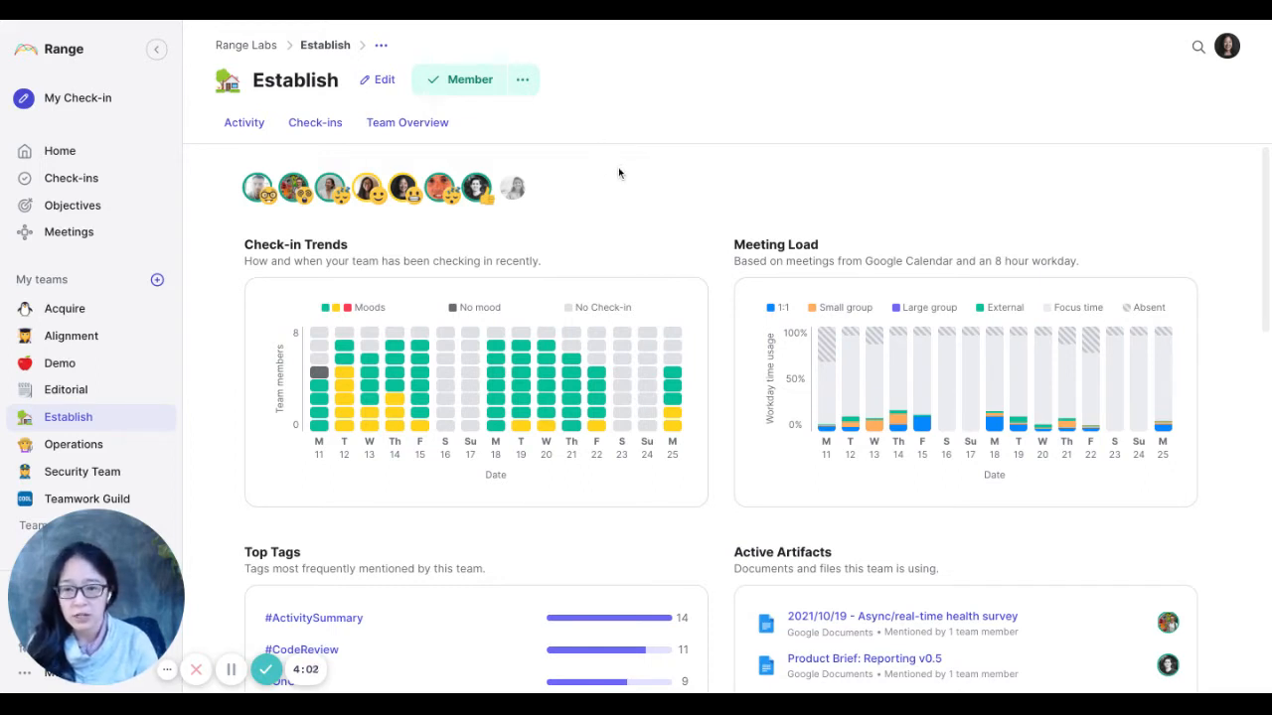
mouse_move(649, 189)
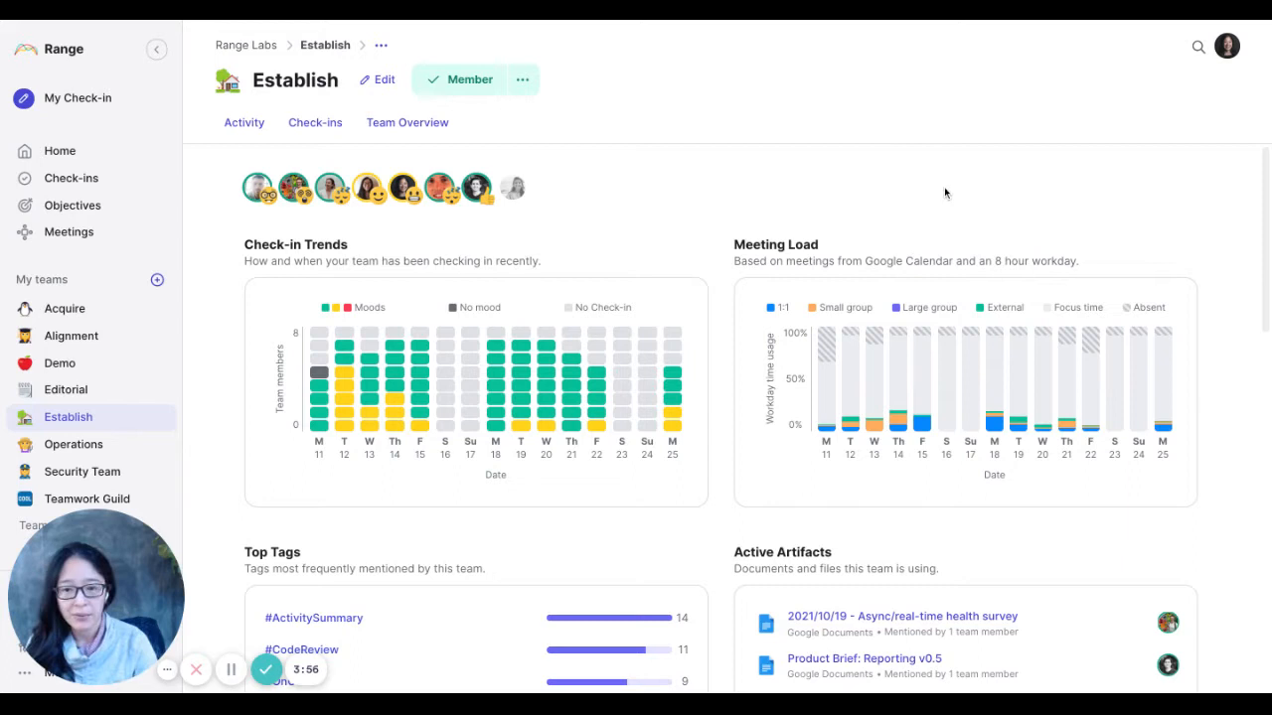
mouse_move(1204, 215)
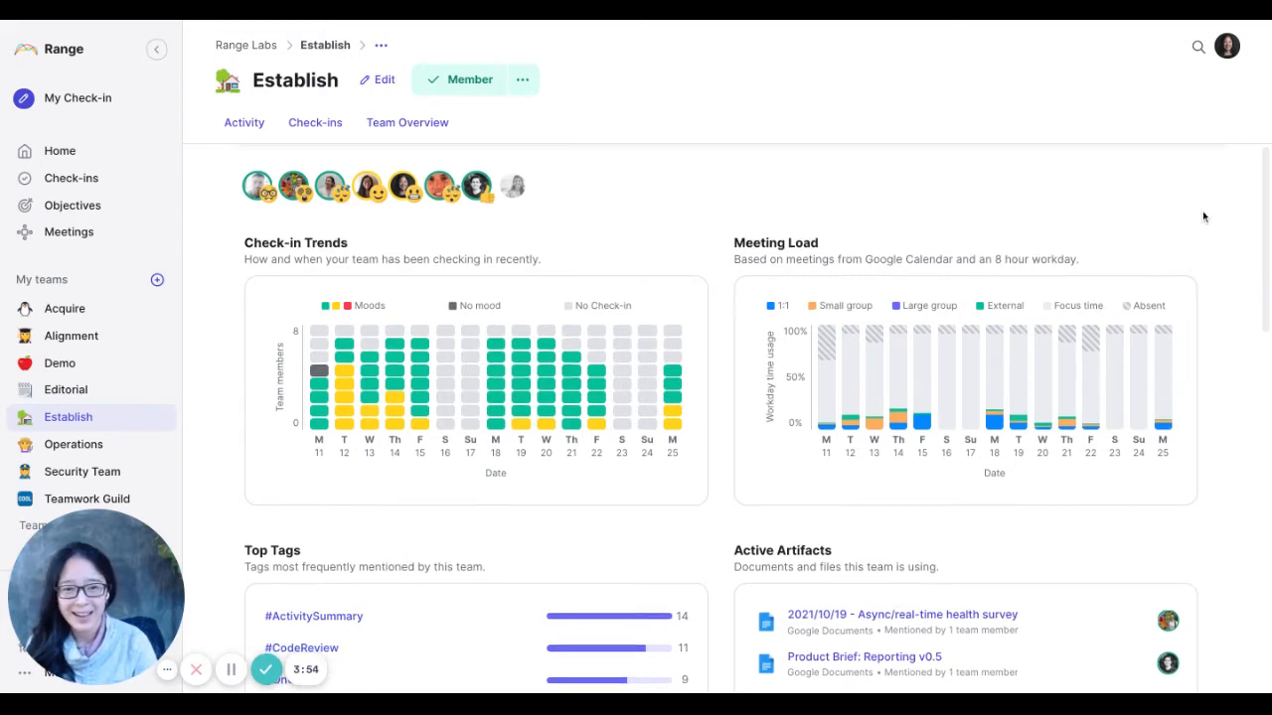
scroll("down", 3)
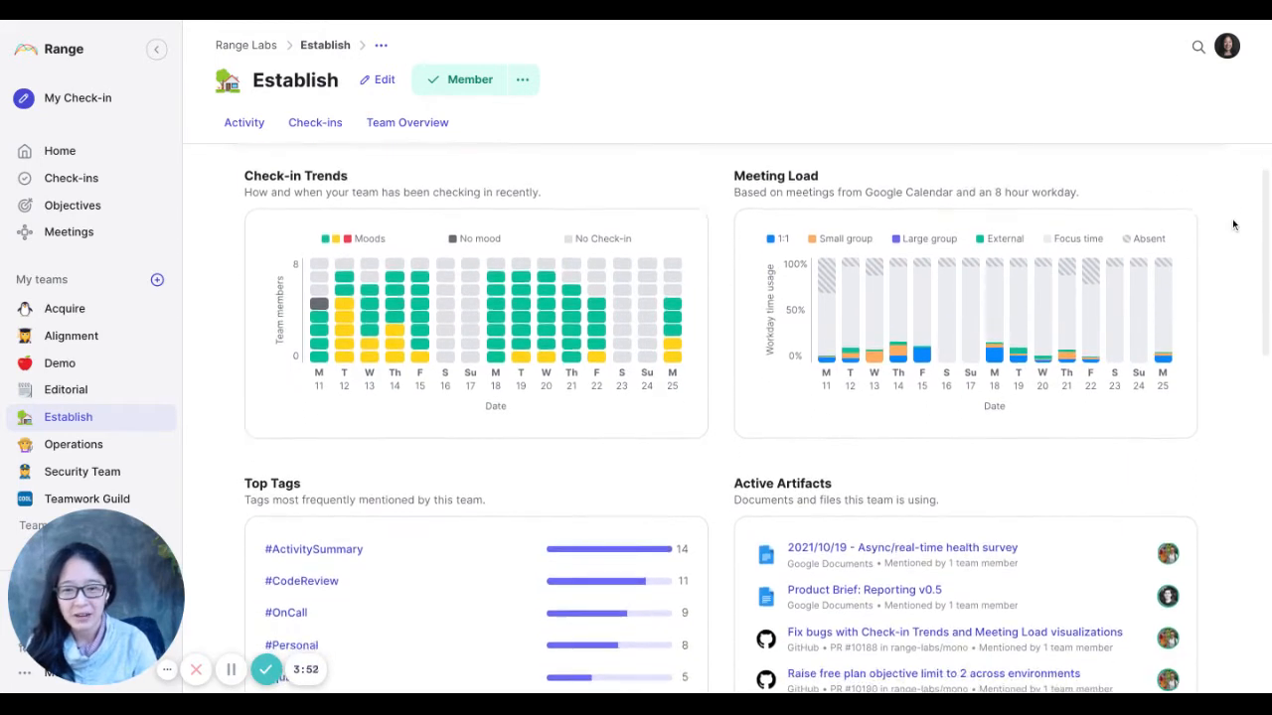
scroll("down", 3)
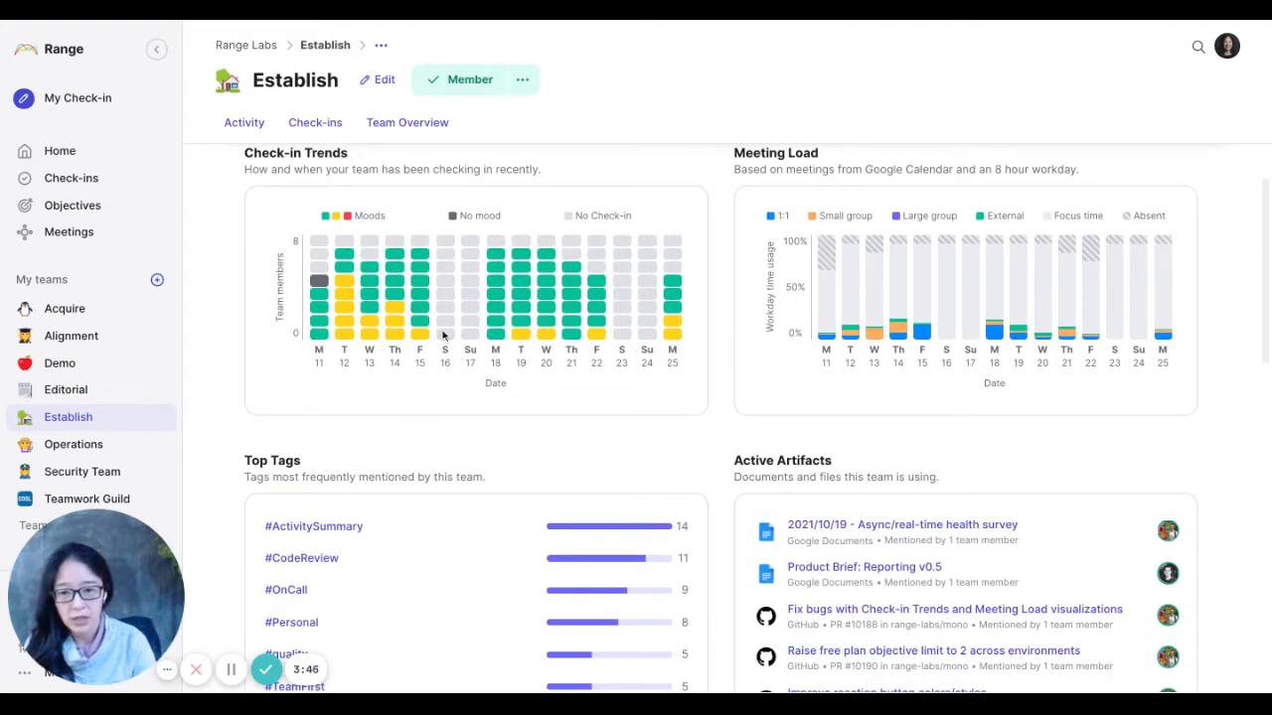
mouse_move(386, 268)
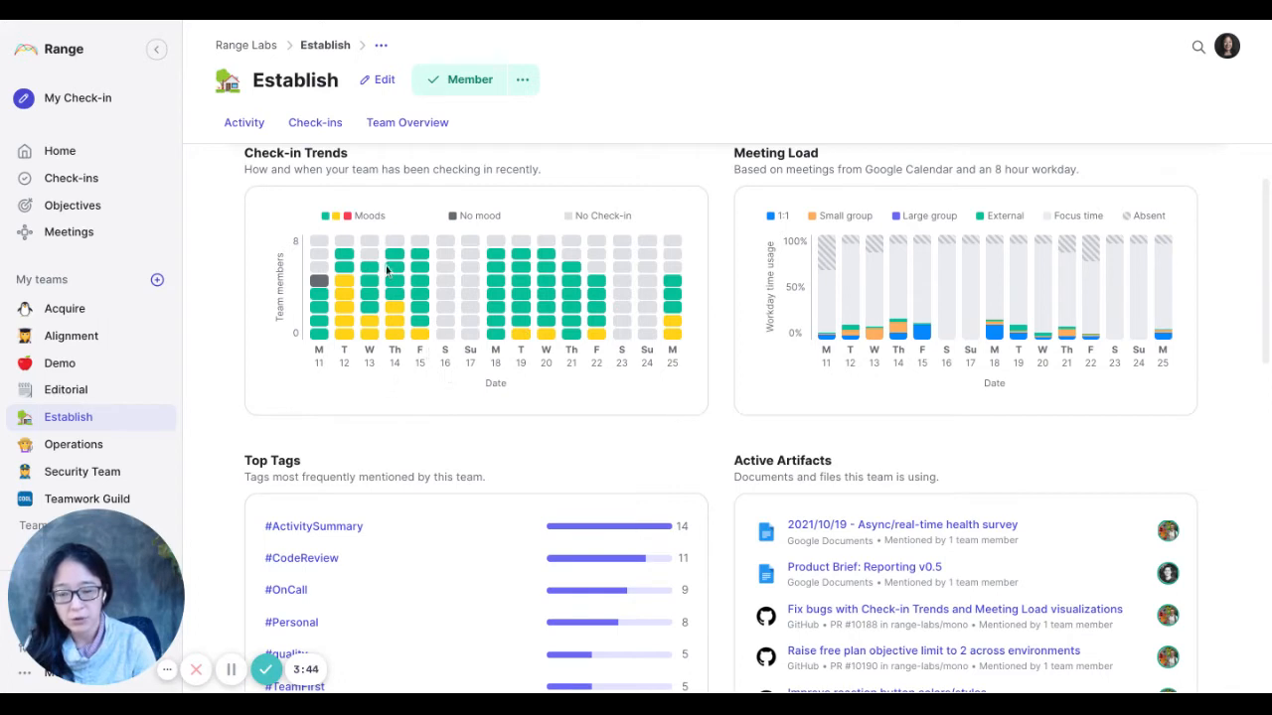
mouse_move(385, 368)
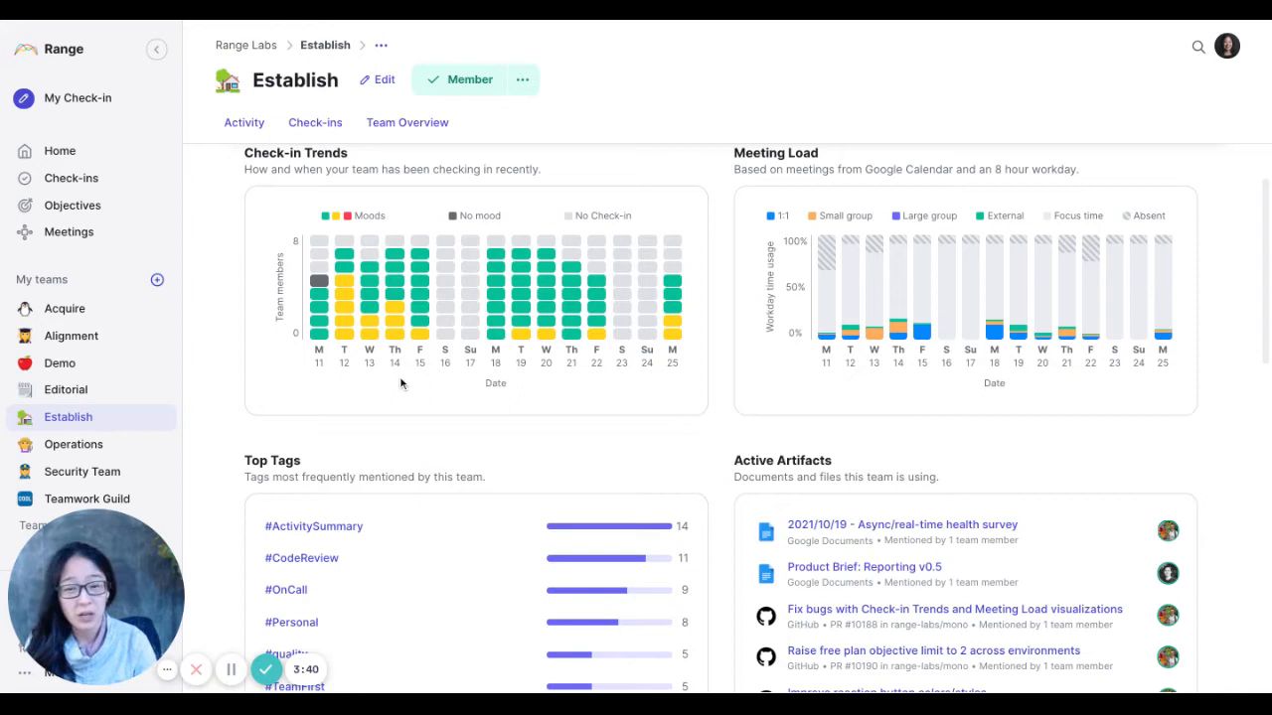
mouse_move(721, 407)
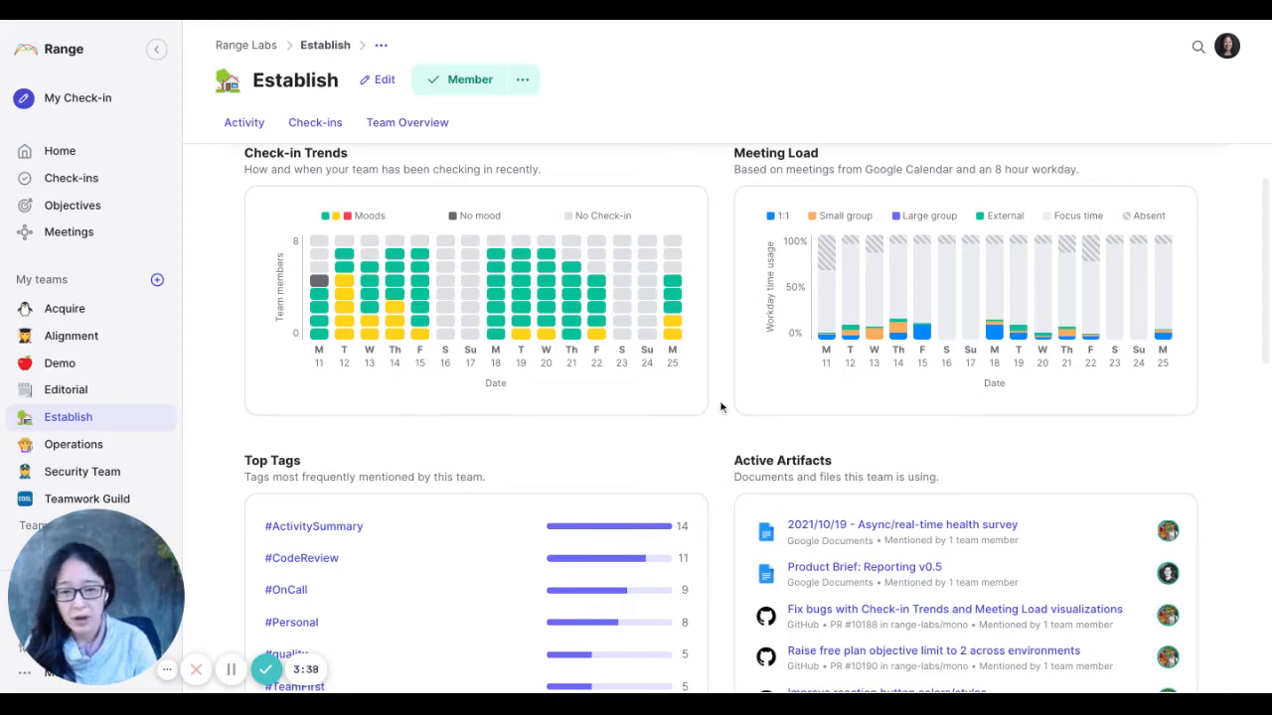
mouse_move(1213, 442)
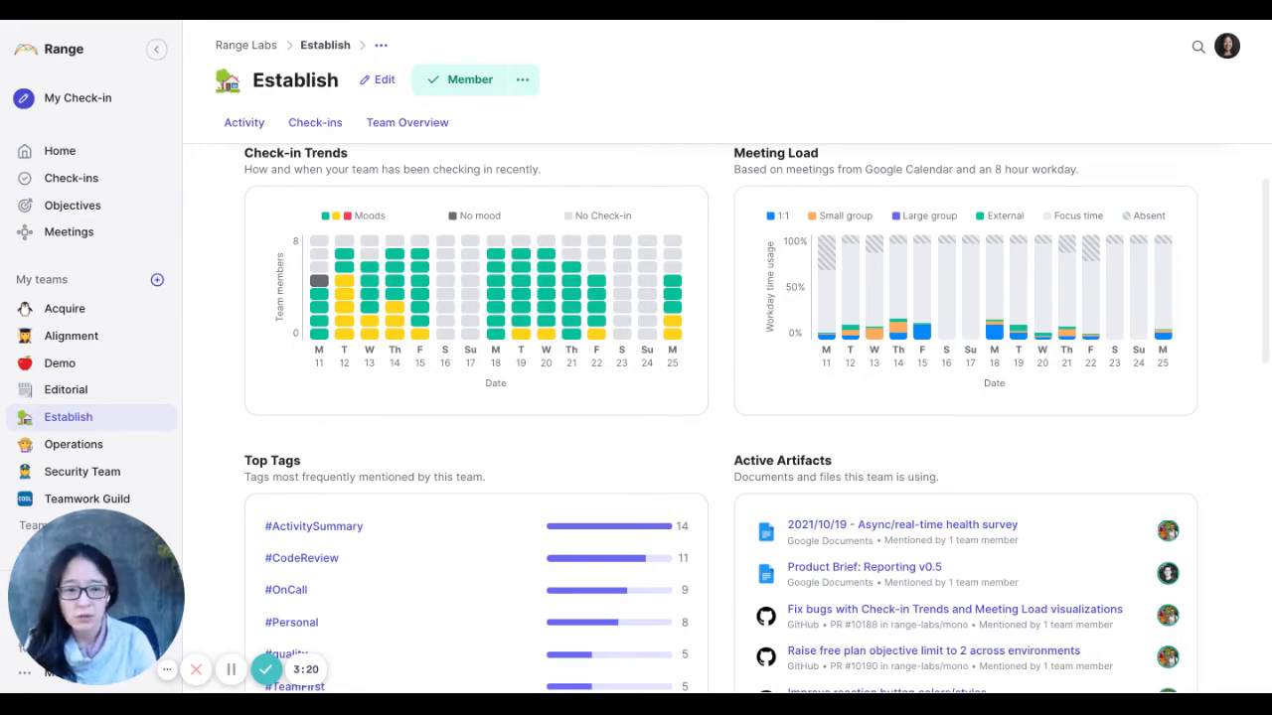
mouse_move(1225, 394)
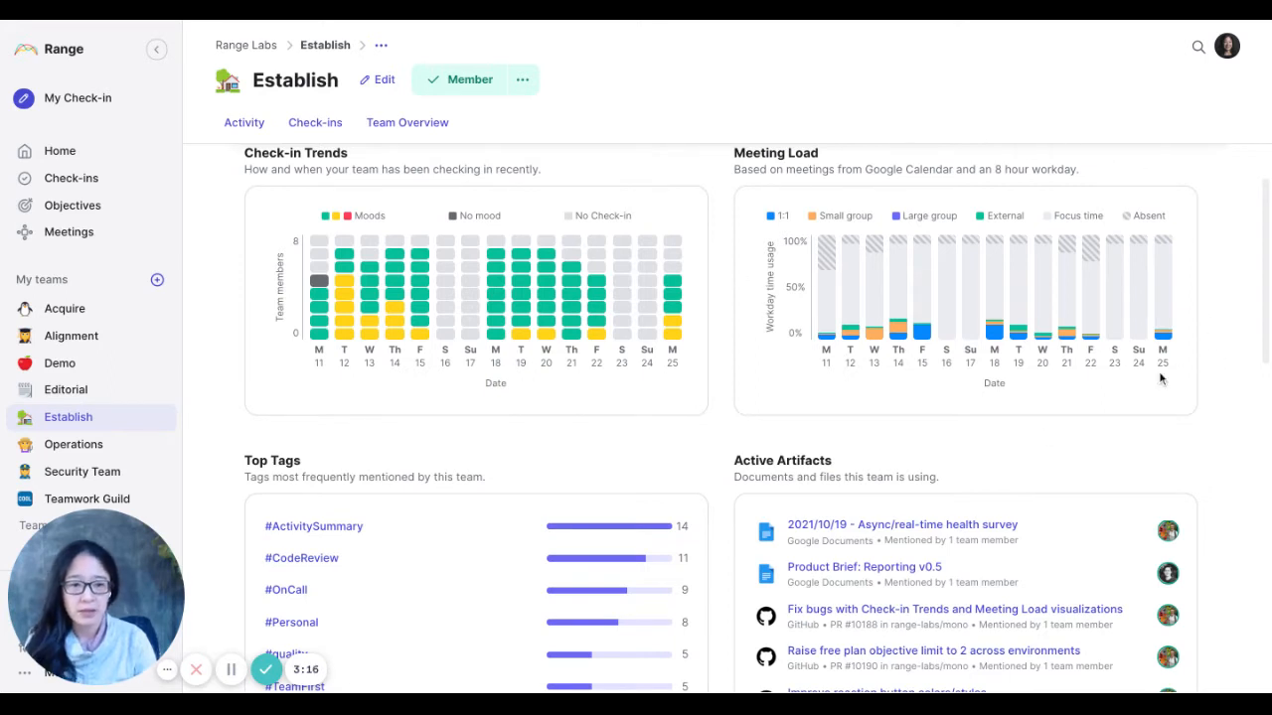
mouse_move(1208, 276)
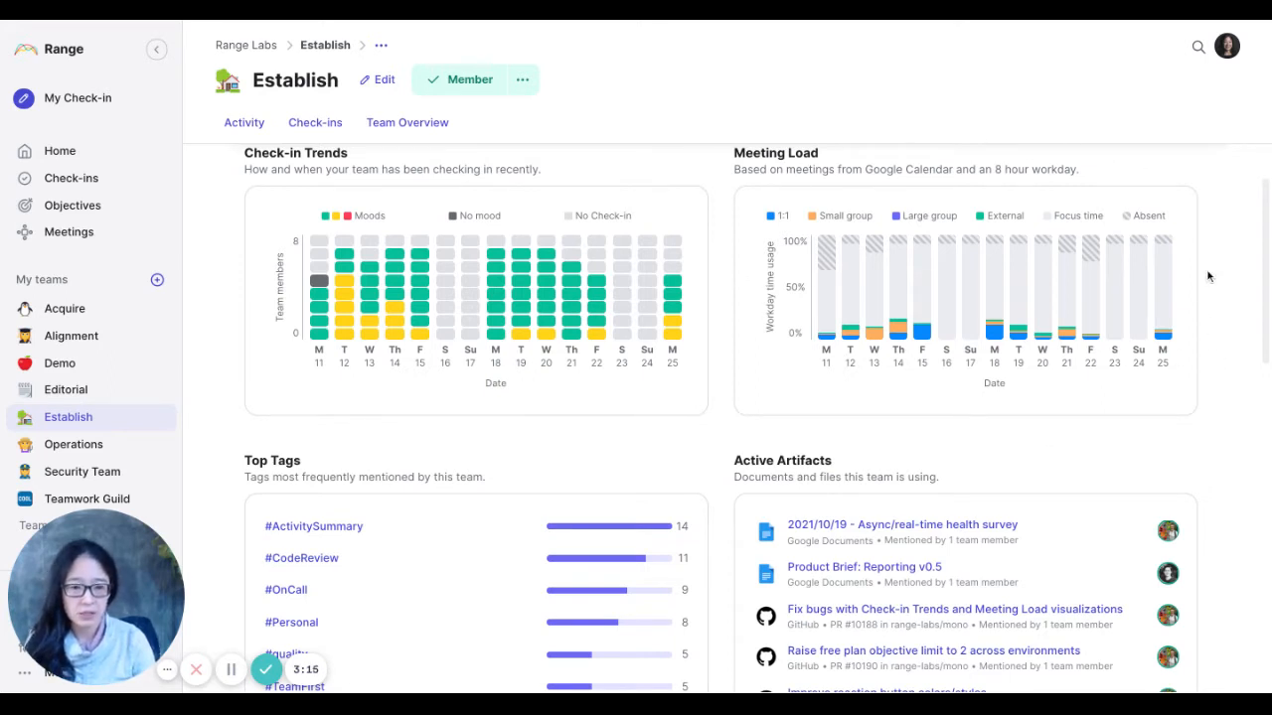
mouse_move(1112, 341)
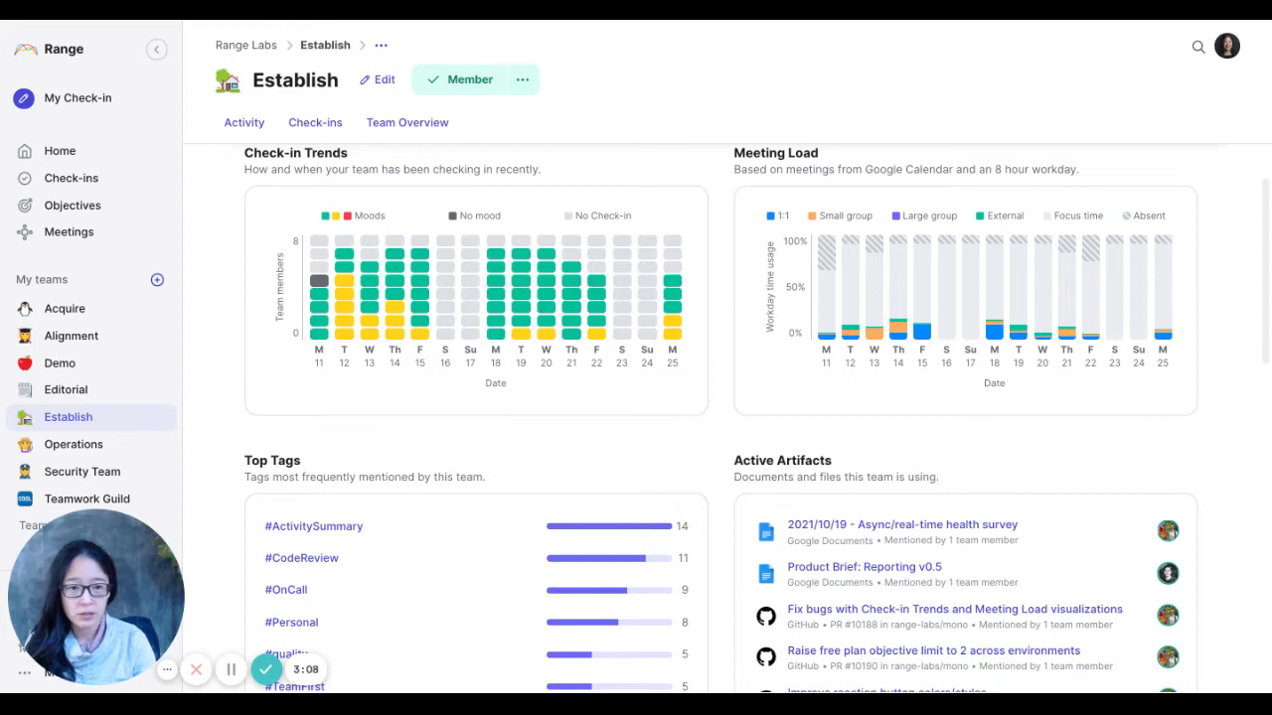
mouse_move(1027, 333)
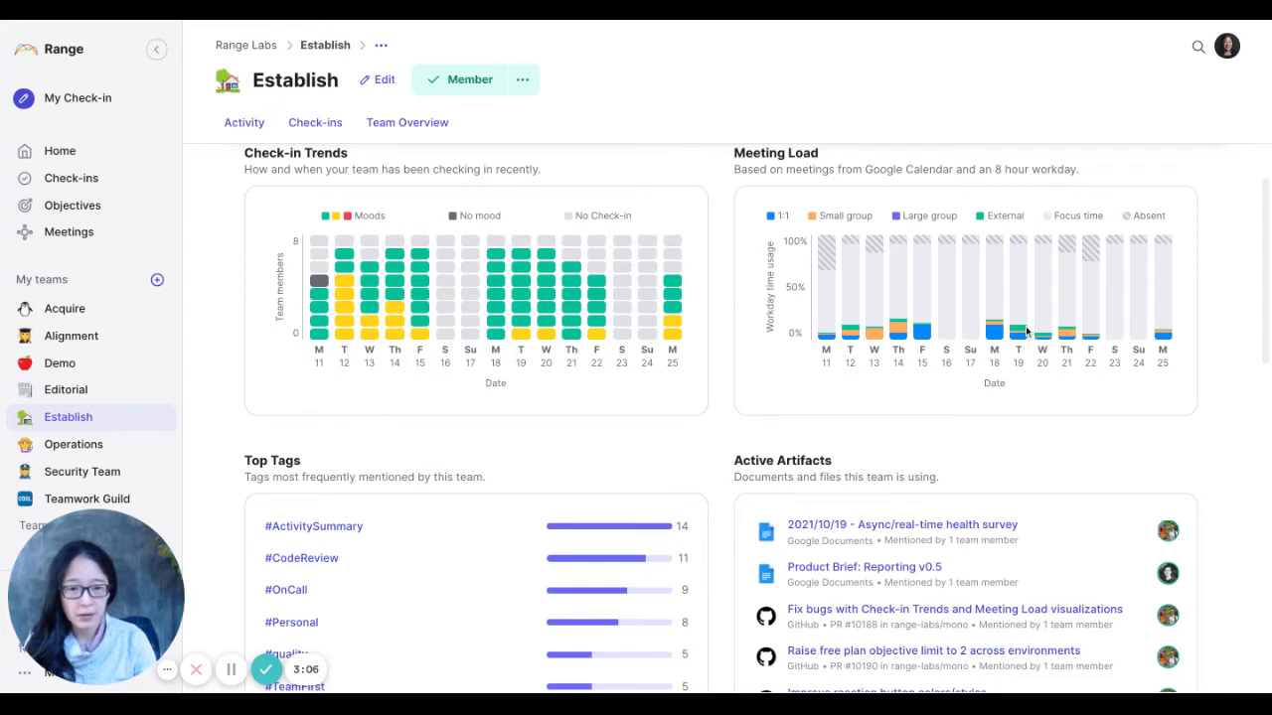
mouse_move(844, 306)
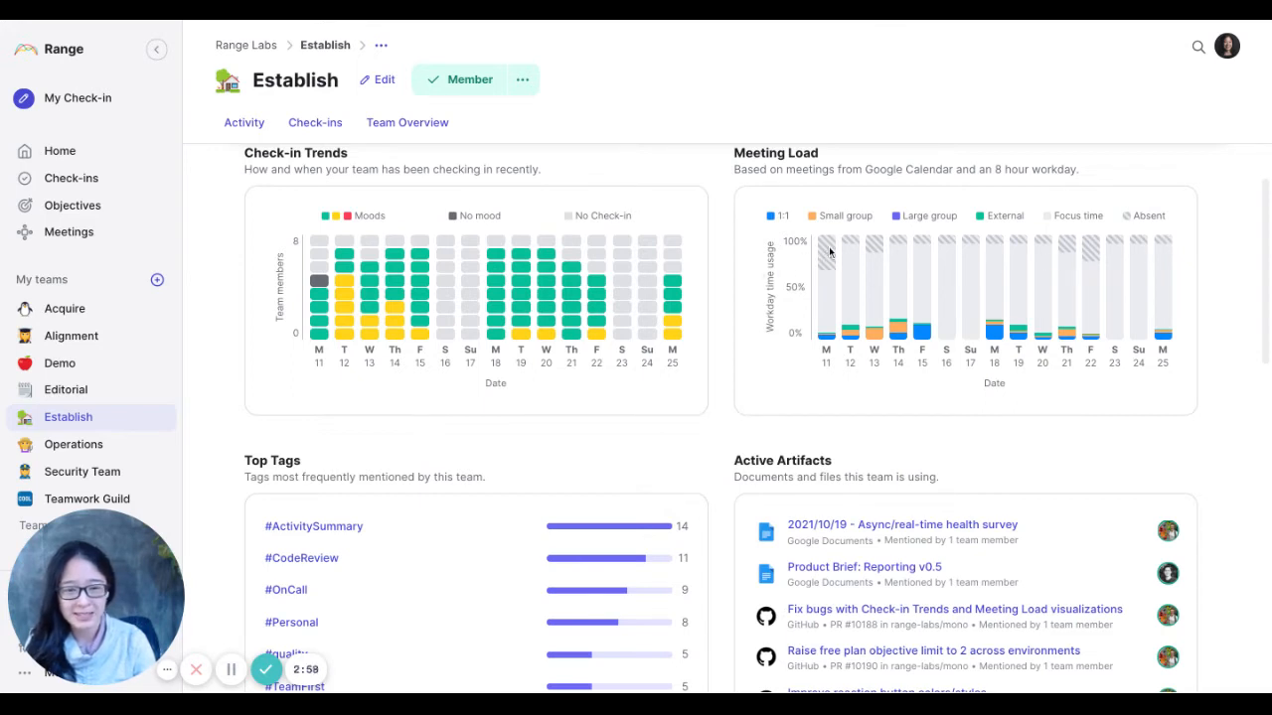
mouse_move(1190, 338)
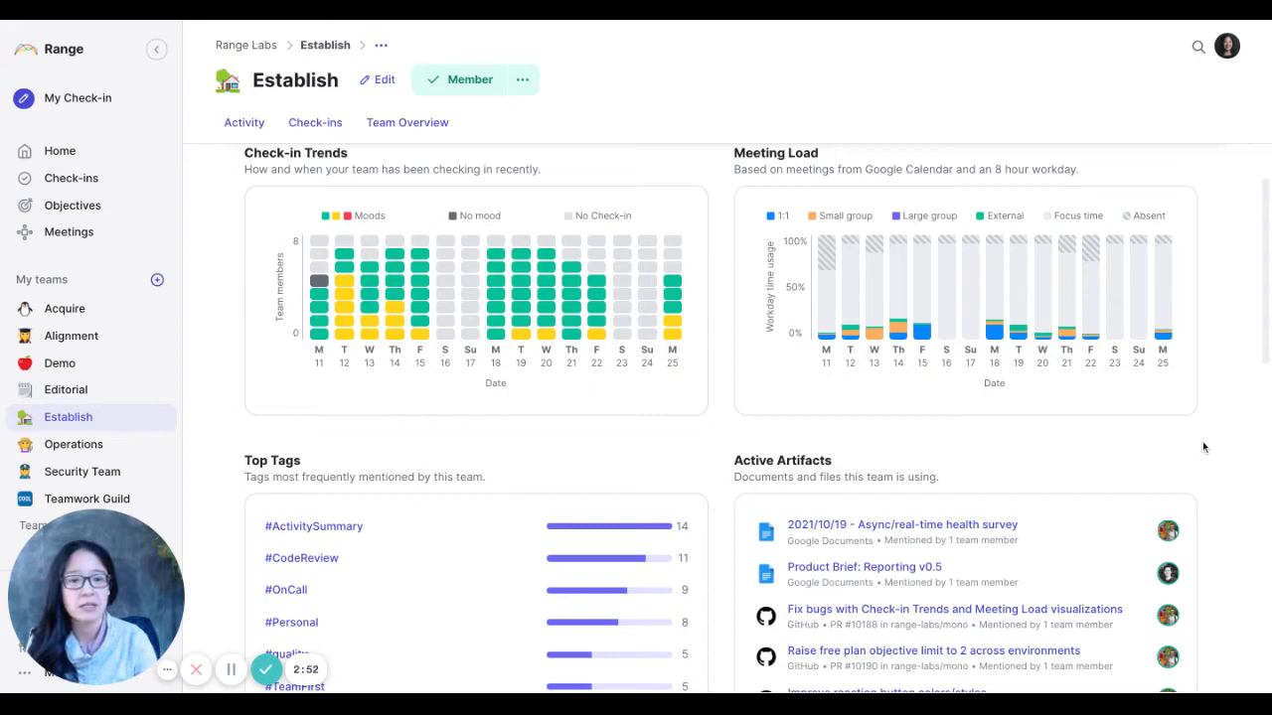
scroll("down", 3)
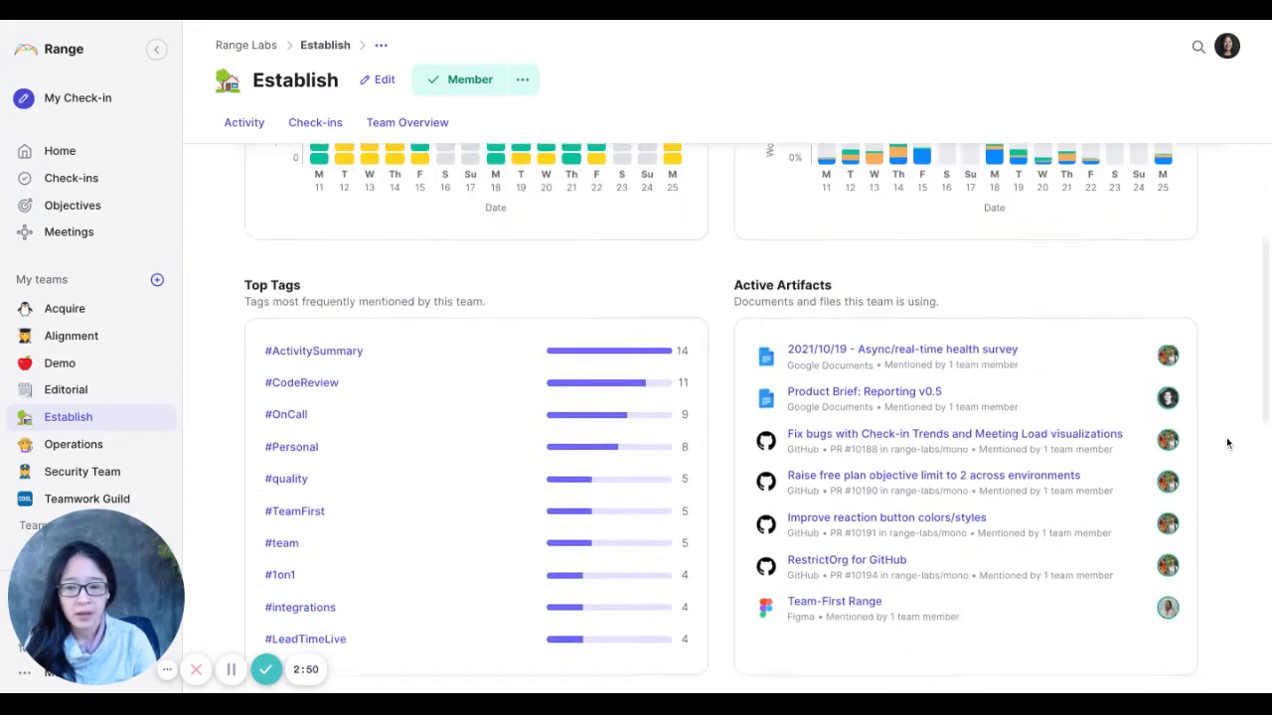
scroll("down", 3)
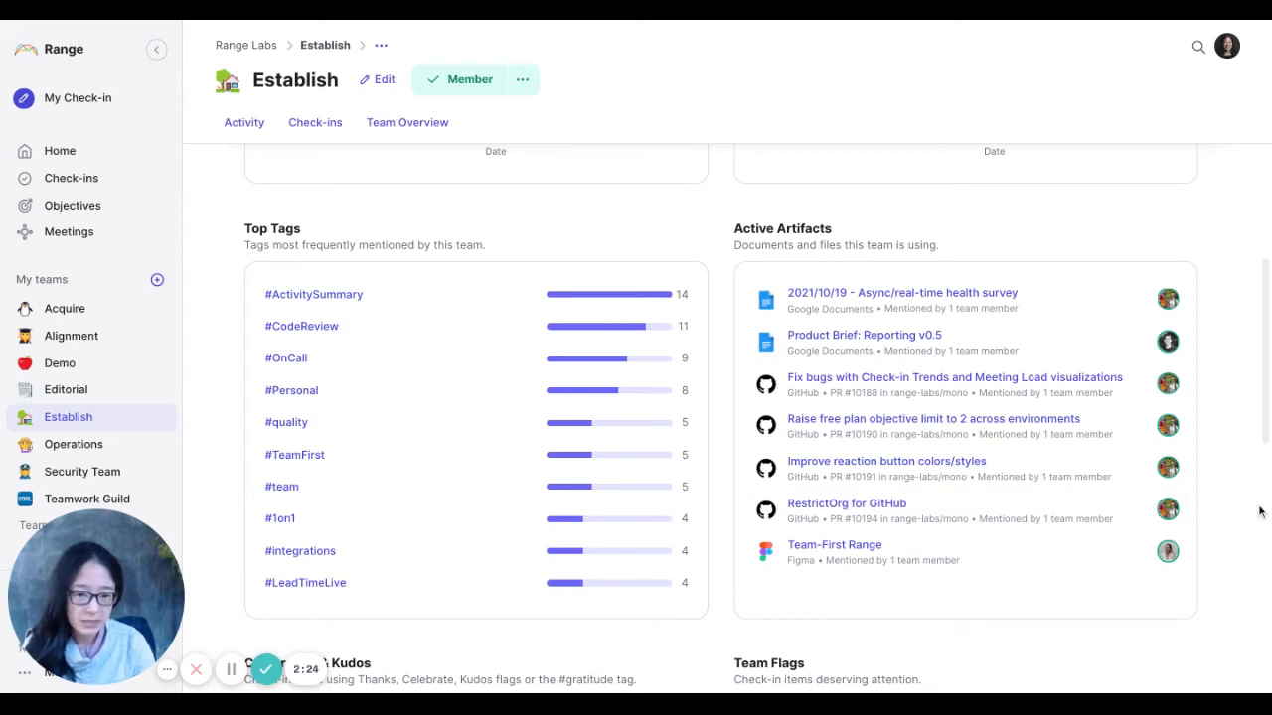
mouse_move(1247, 499)
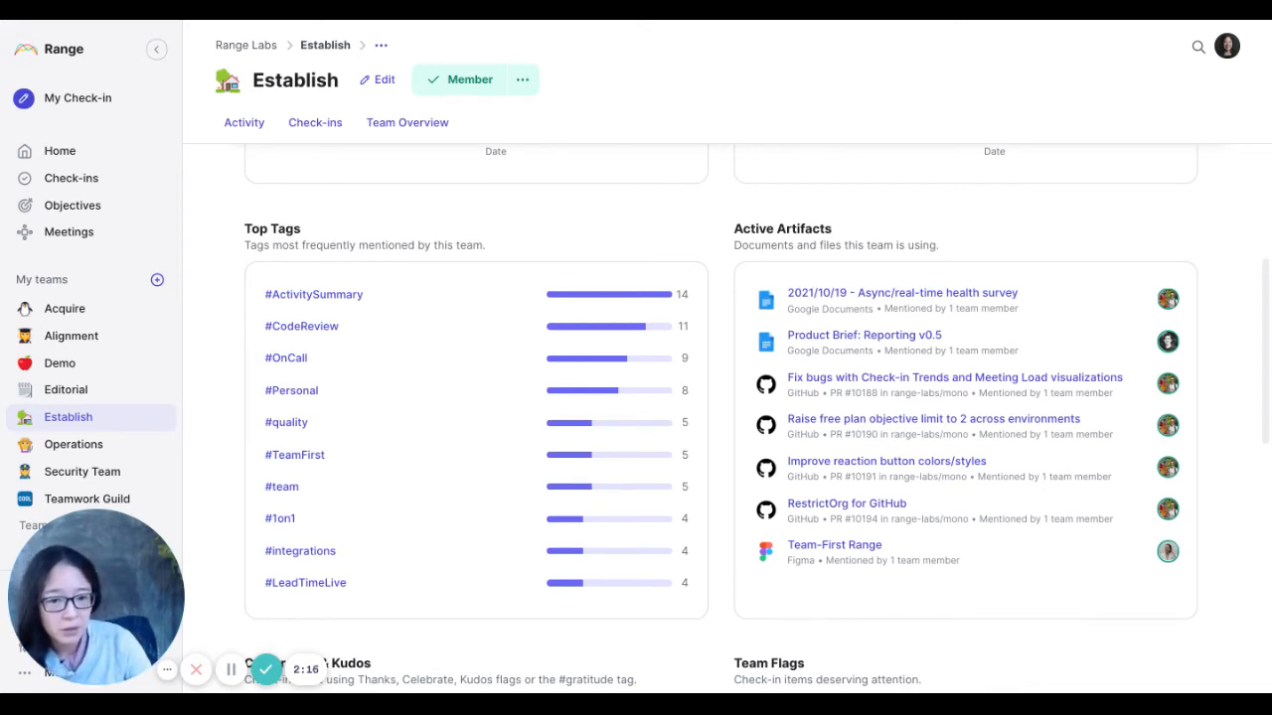
mouse_move(1223, 476)
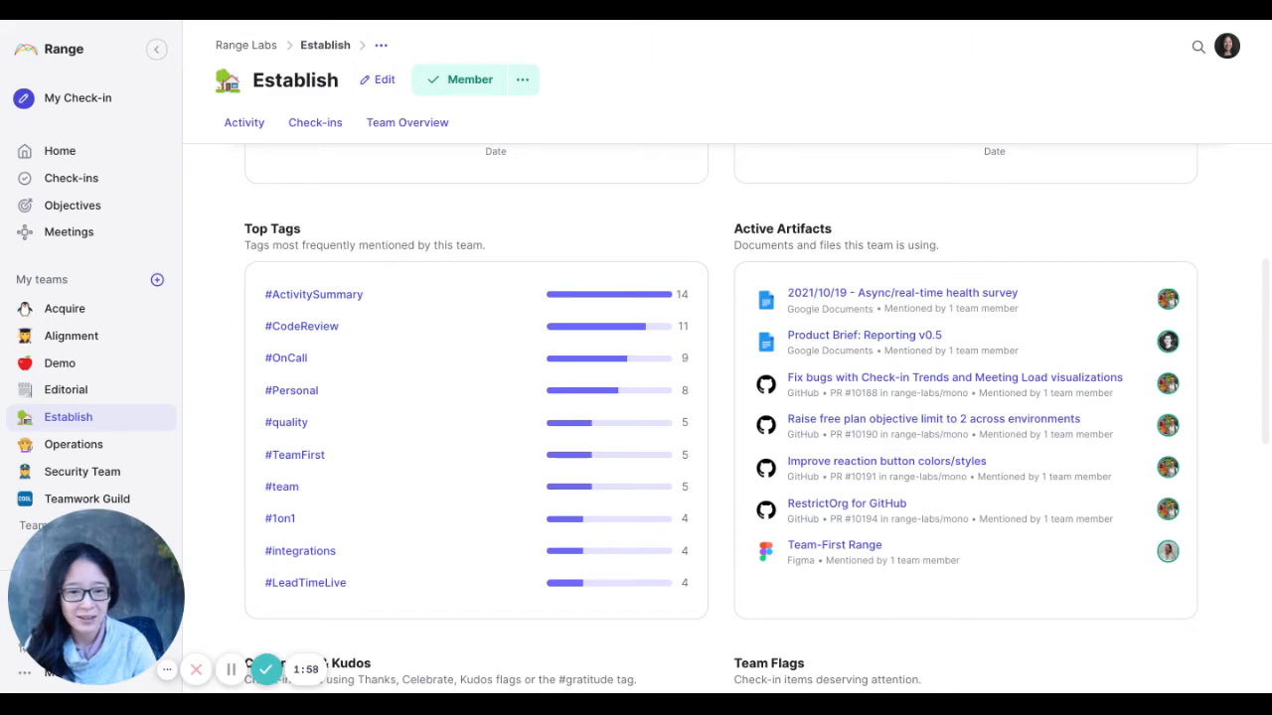
scroll("down", 3)
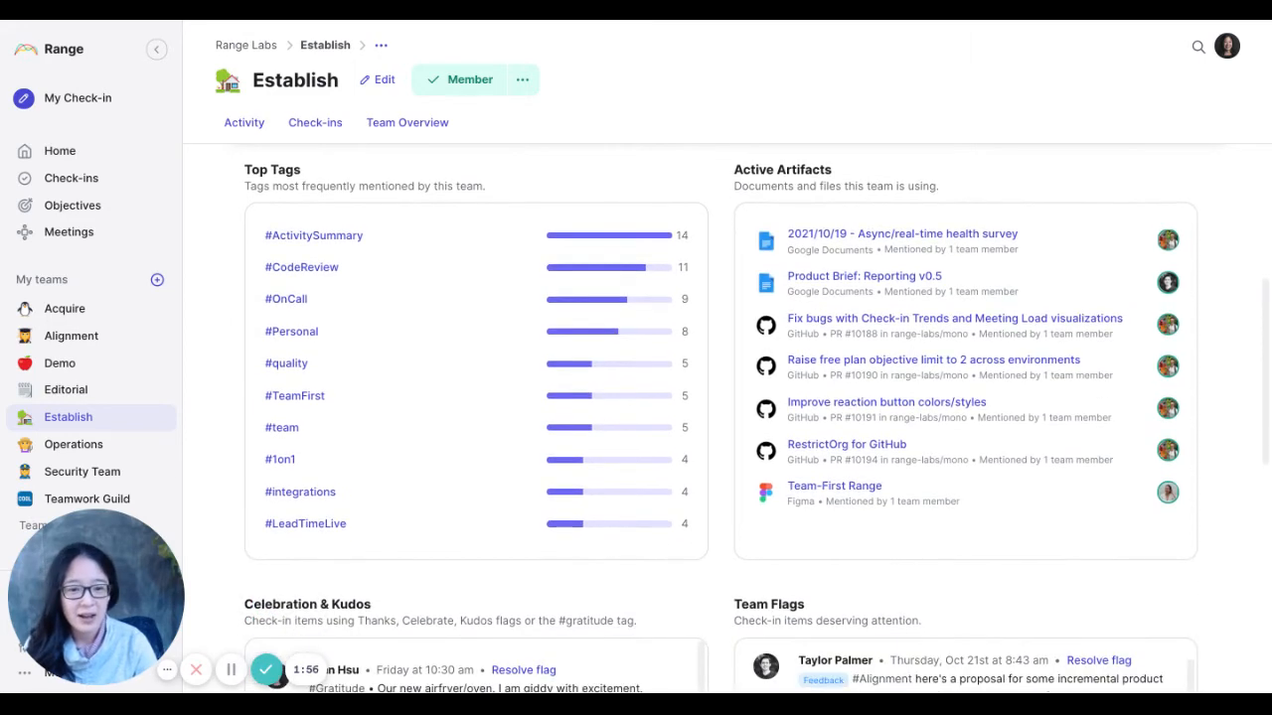
scroll("down", 3)
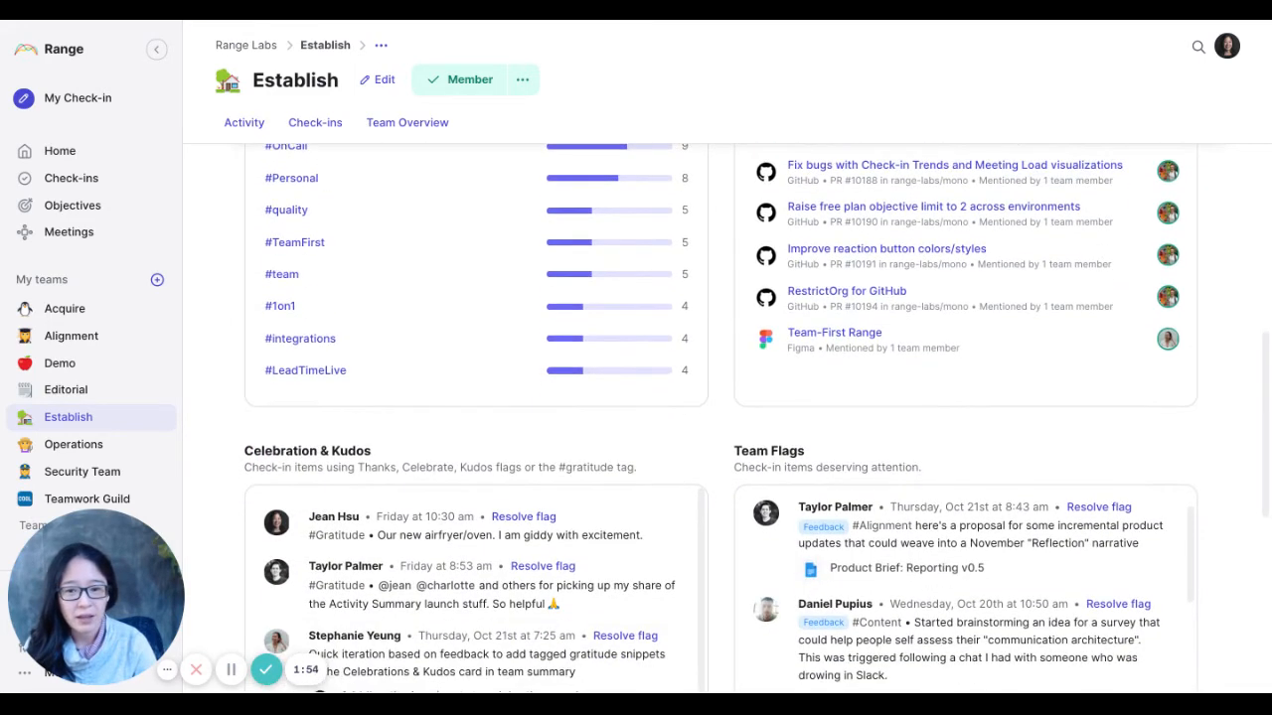
scroll("down", 3)
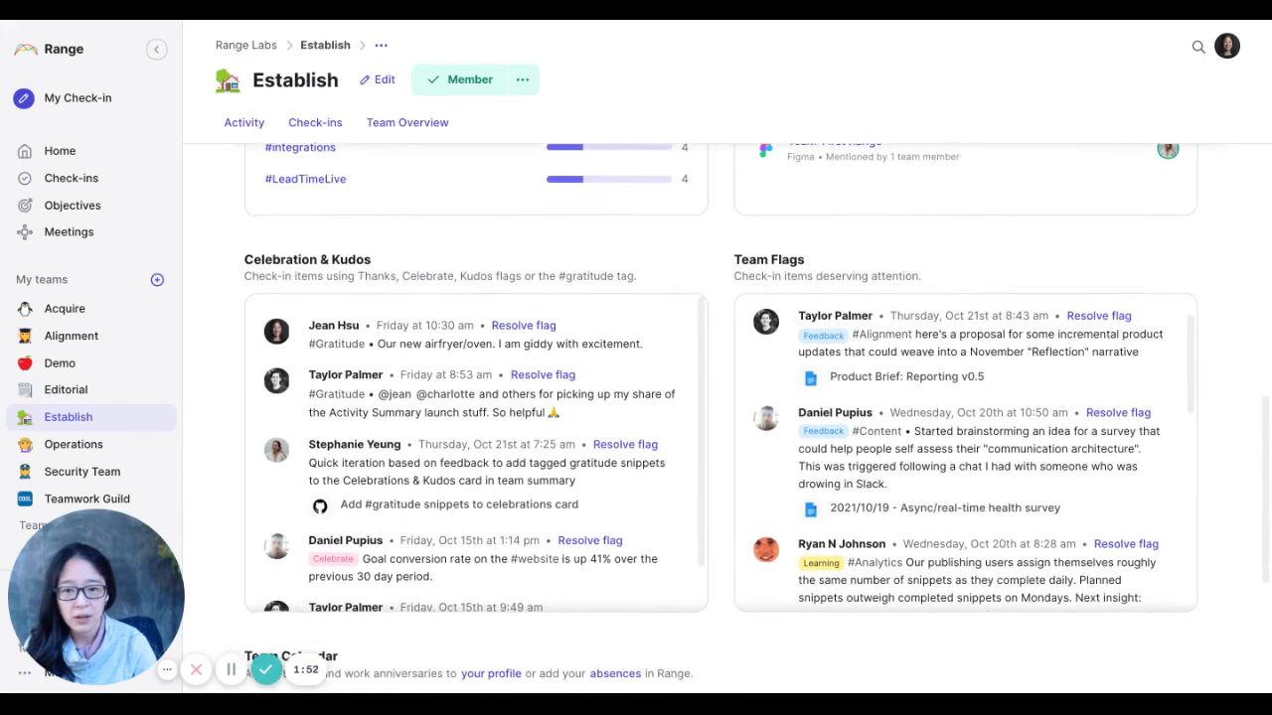
scroll("down", 3)
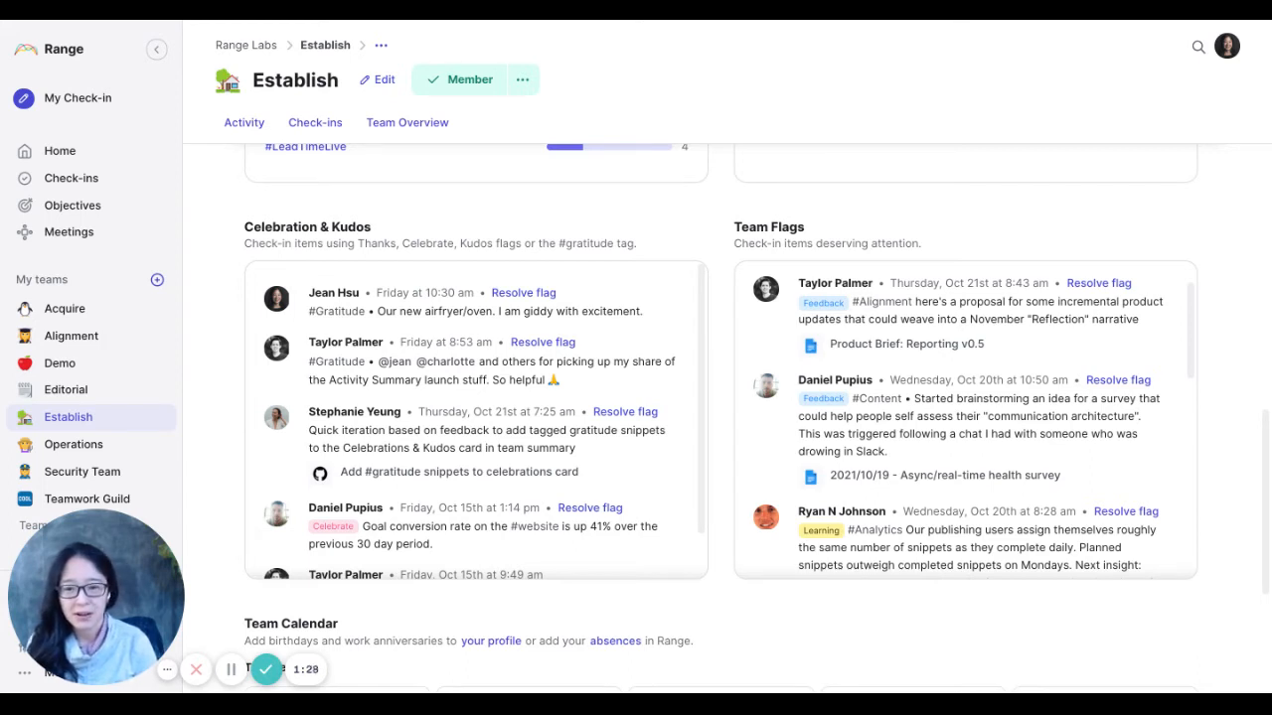
mouse_move(686, 335)
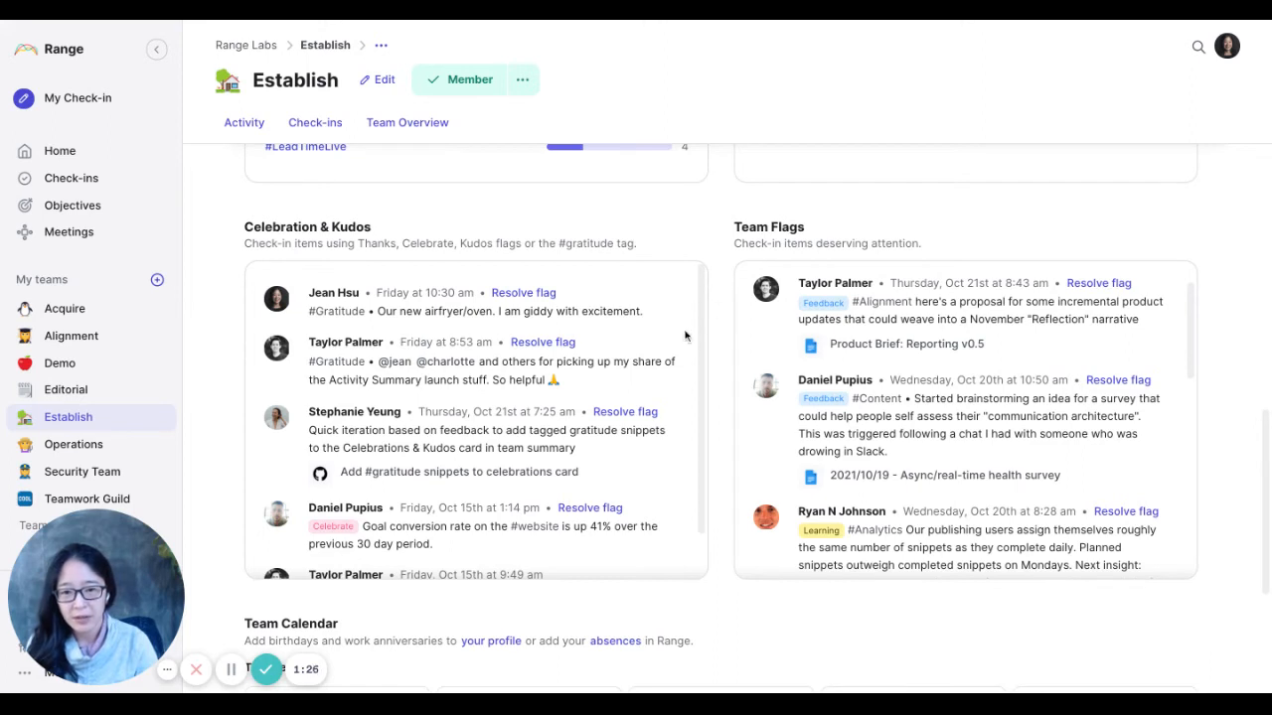
mouse_move(713, 313)
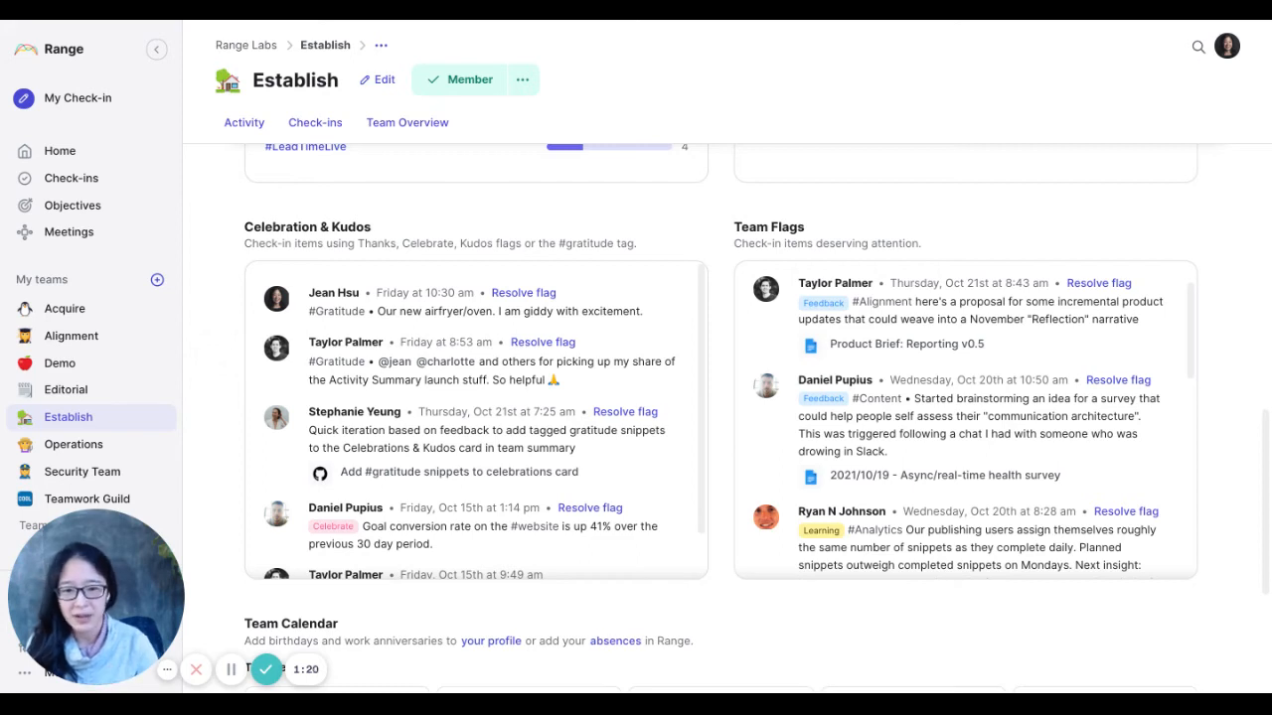
mouse_move(828, 634)
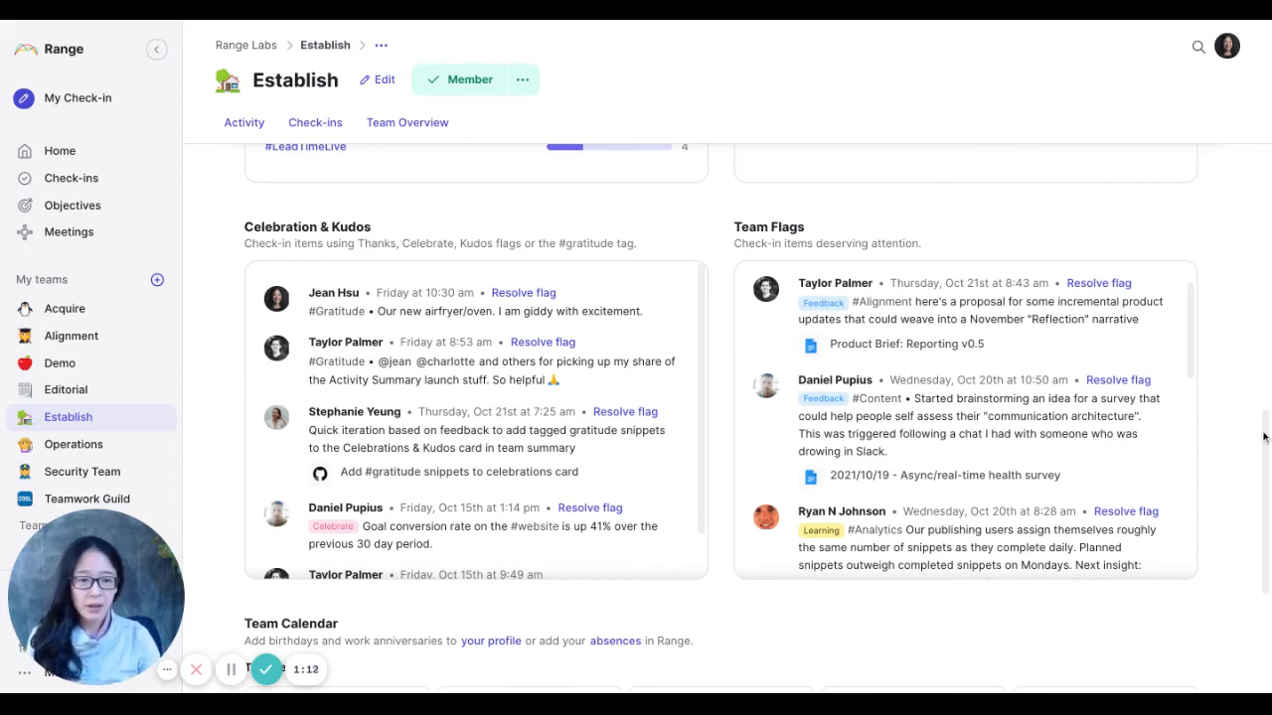
mouse_move(1240, 370)
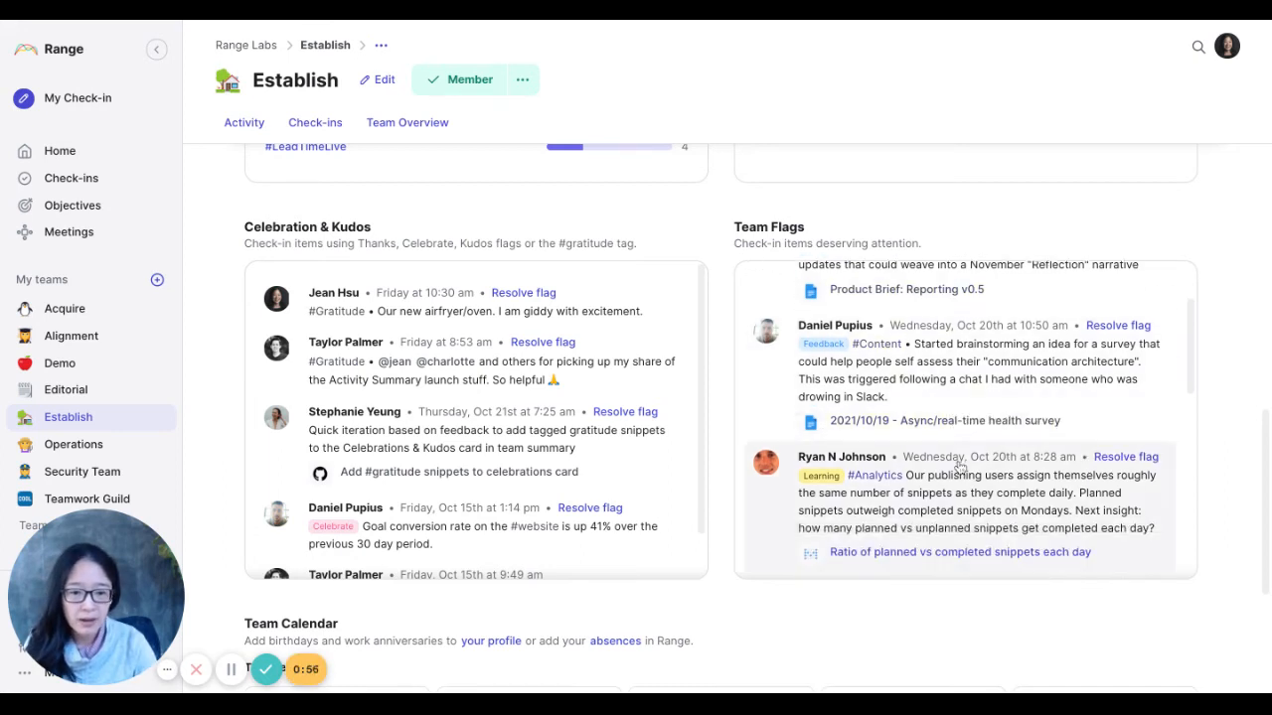
scroll("down", 3)
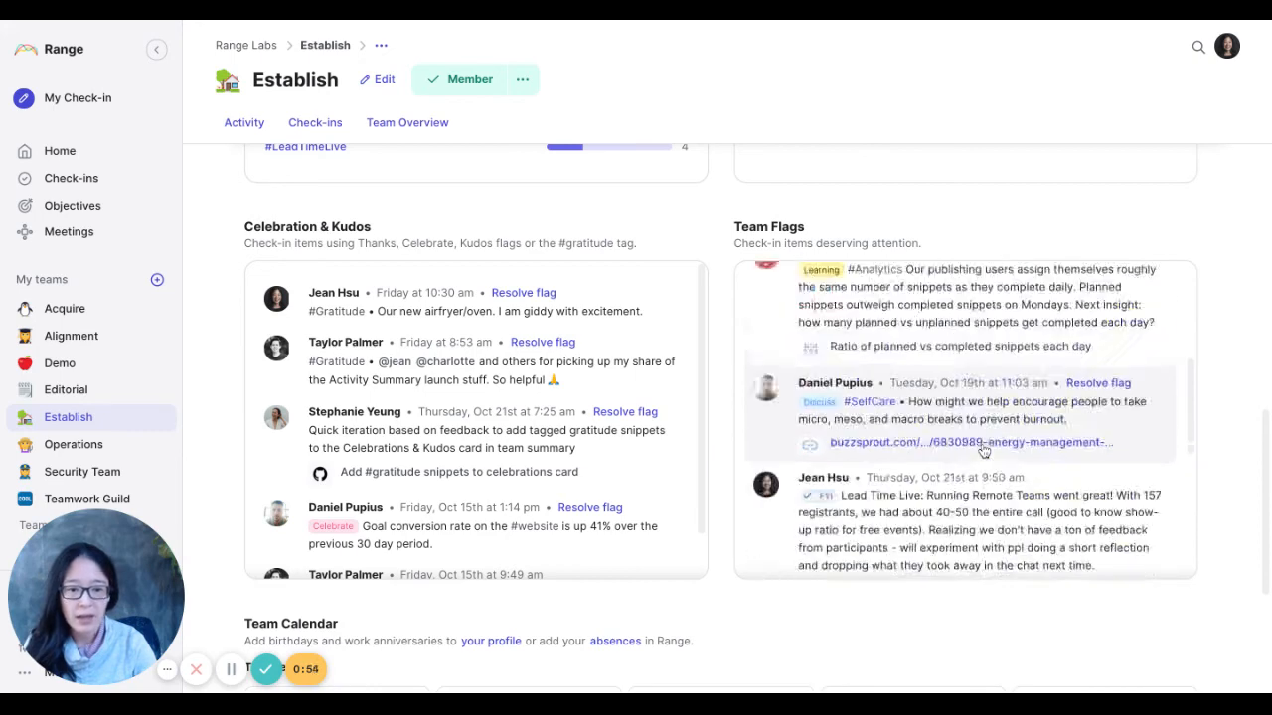
scroll("down", 3)
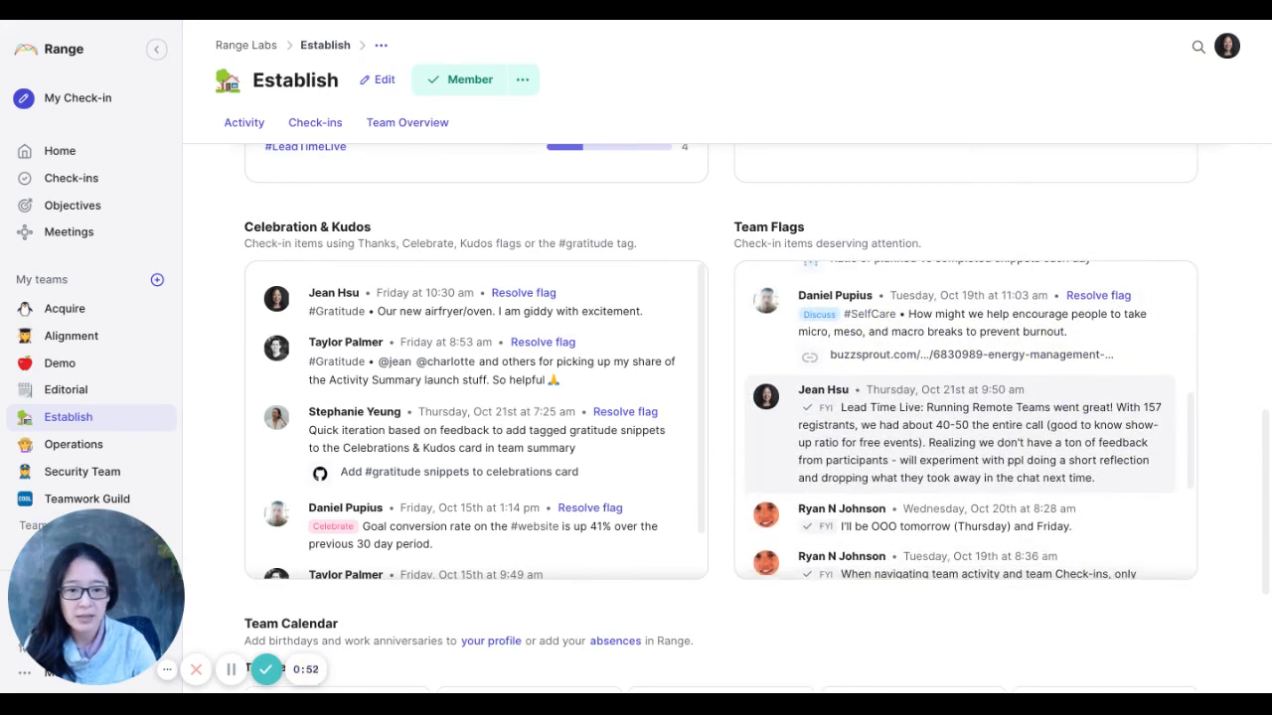
scroll("down", 3)
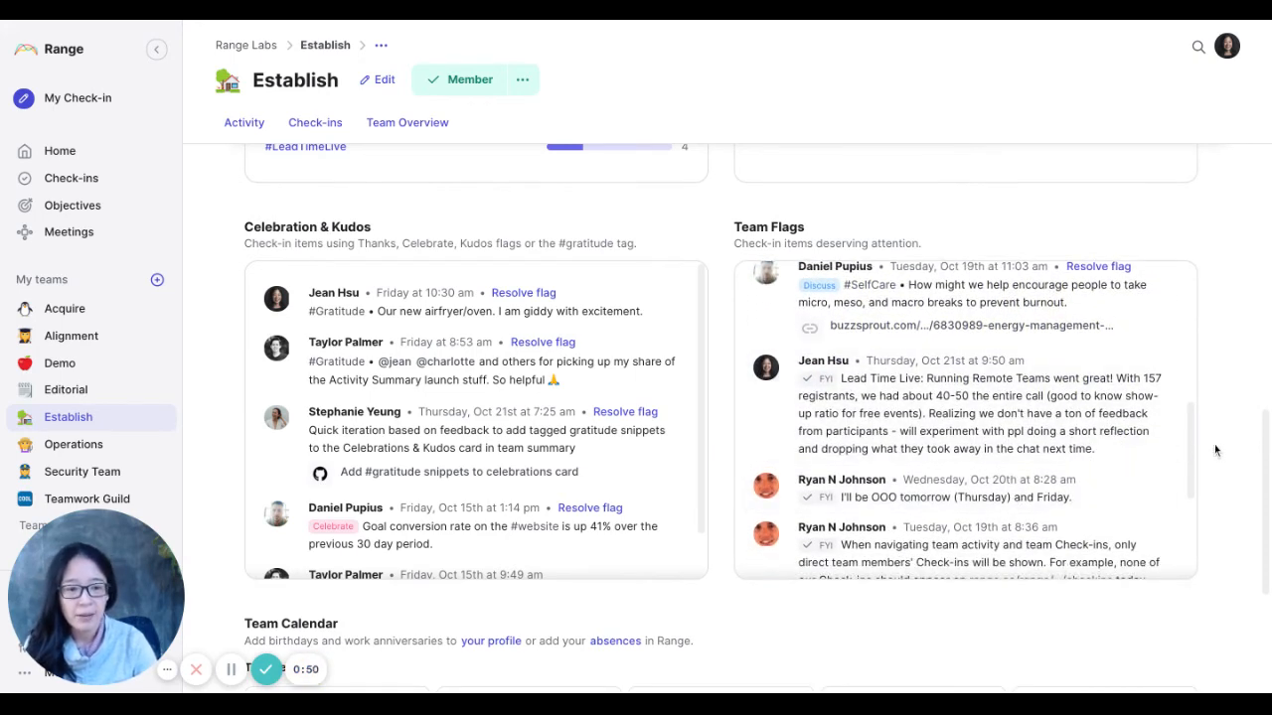
scroll("down", 3)
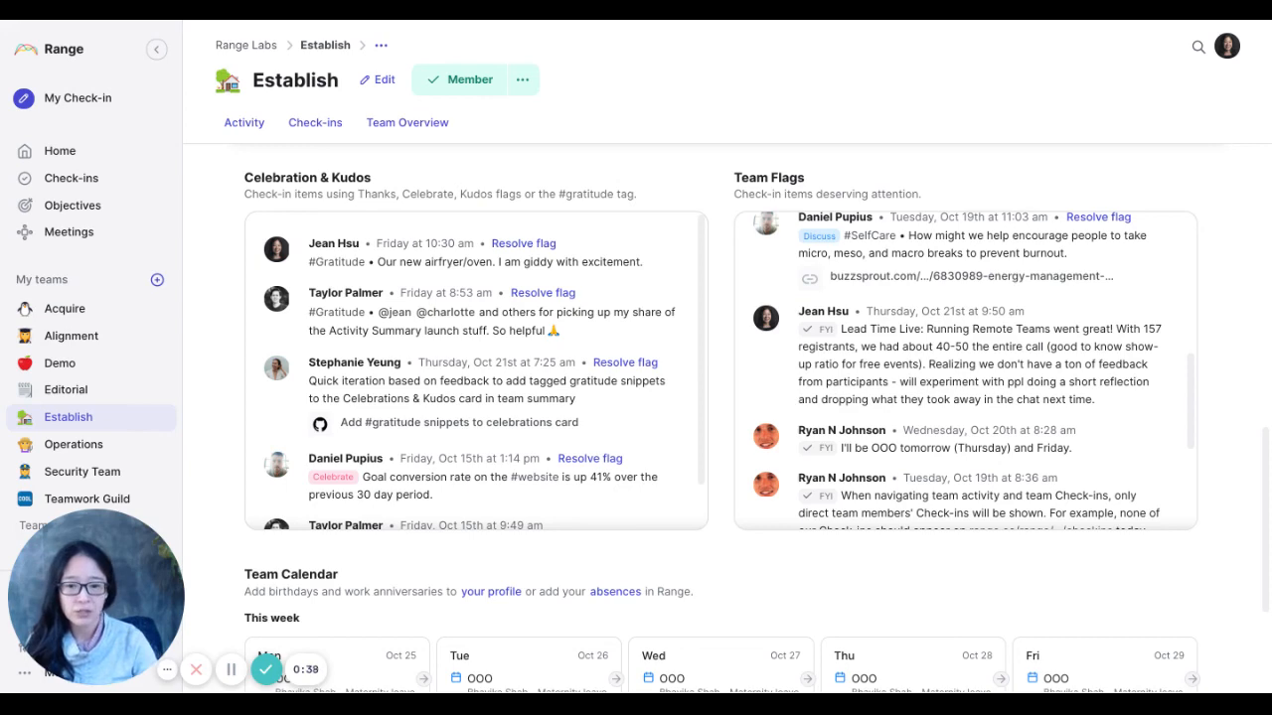
scroll("down", 3)
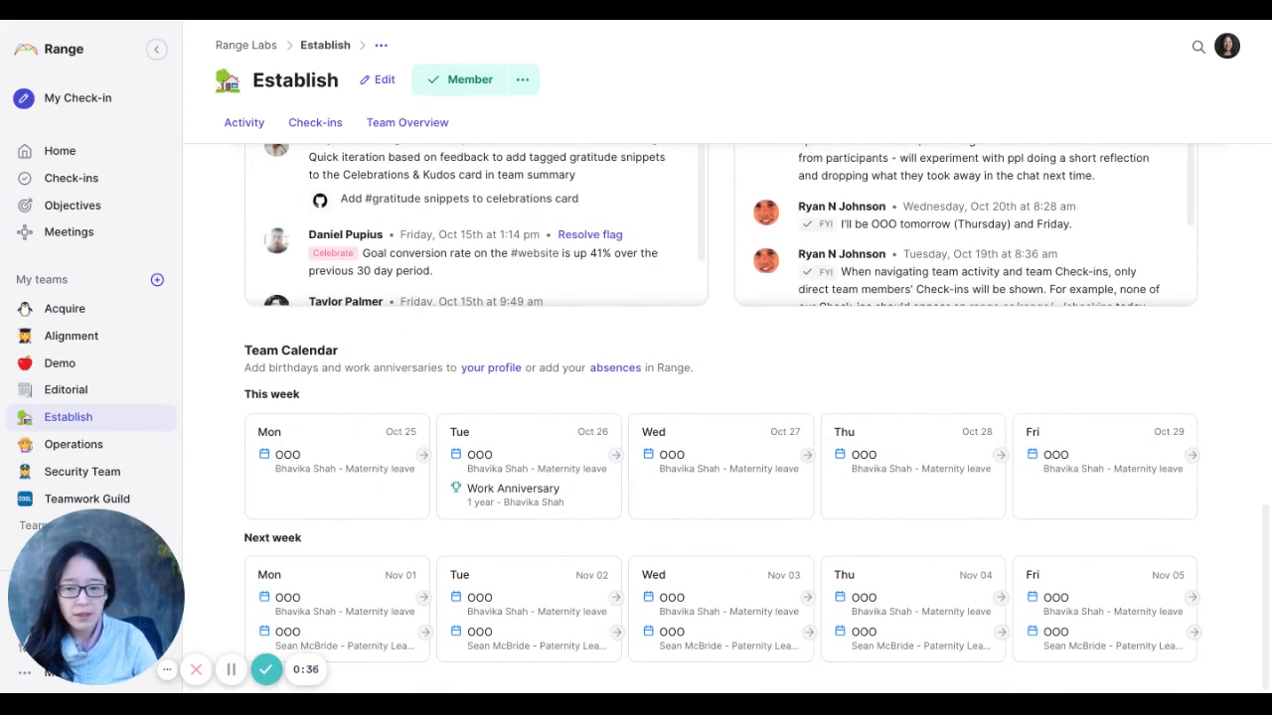
mouse_move(1222, 398)
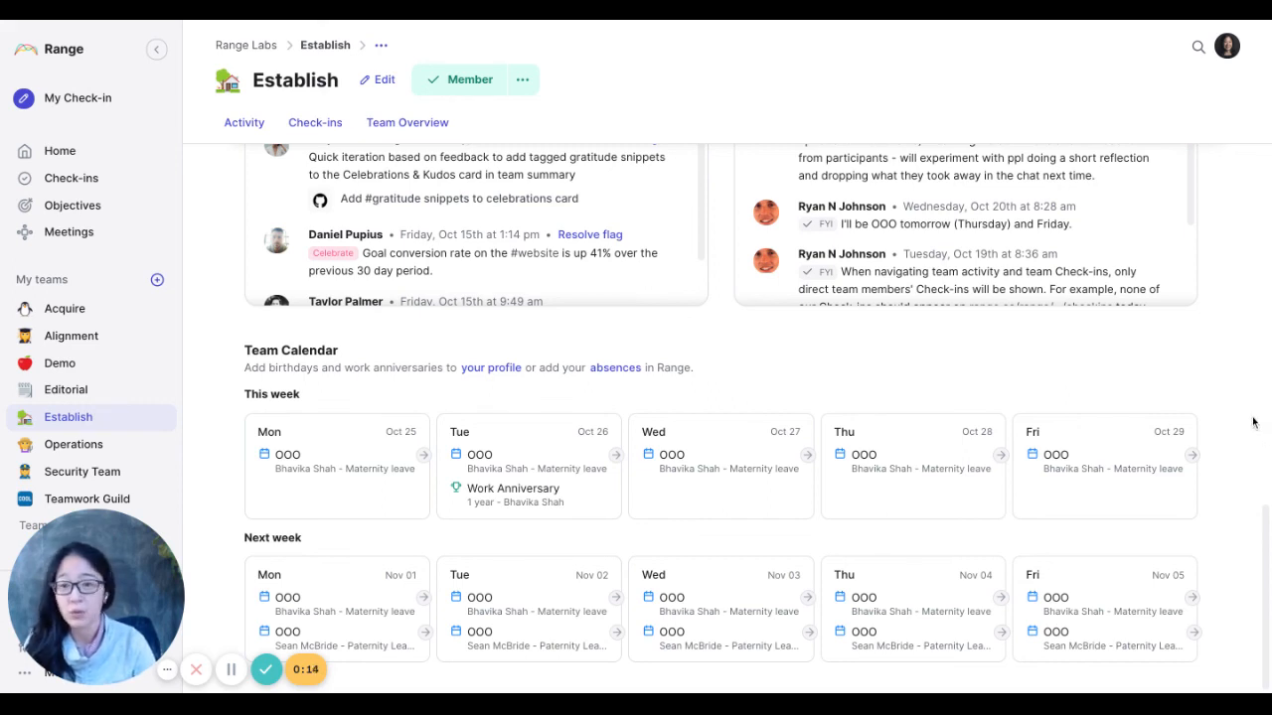
mouse_move(1237, 417)
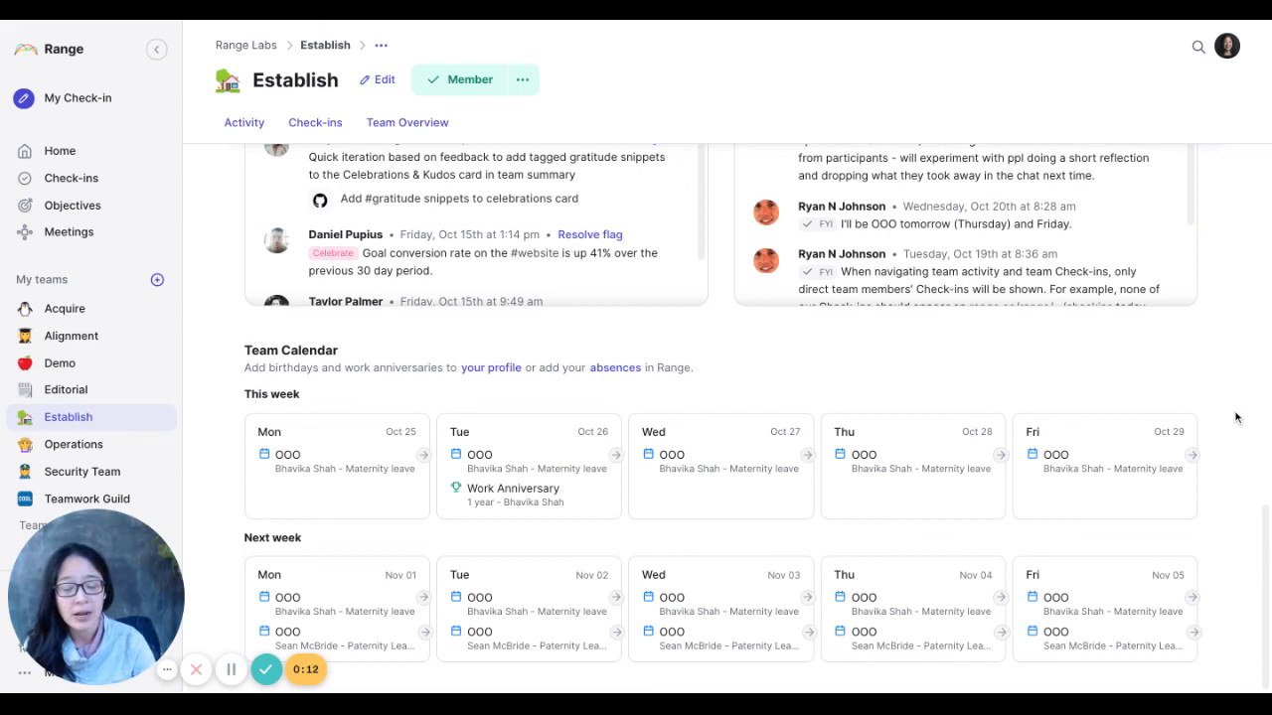
mouse_move(586, 367)
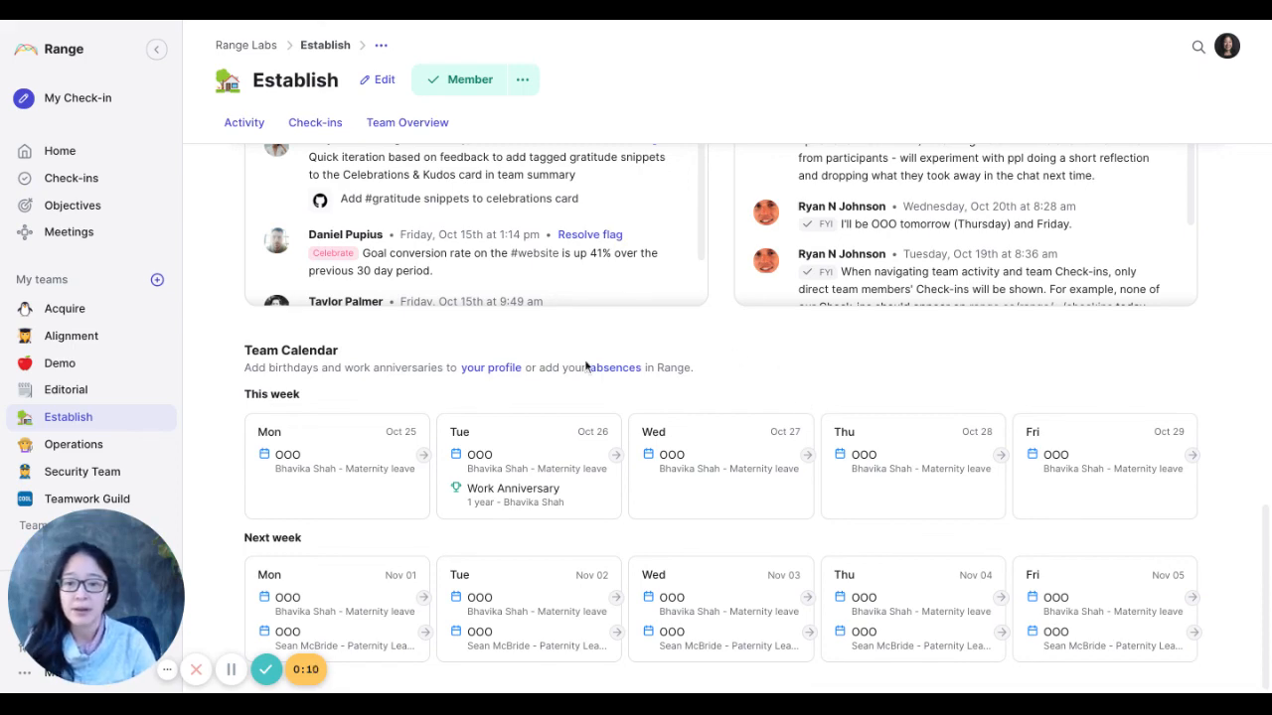